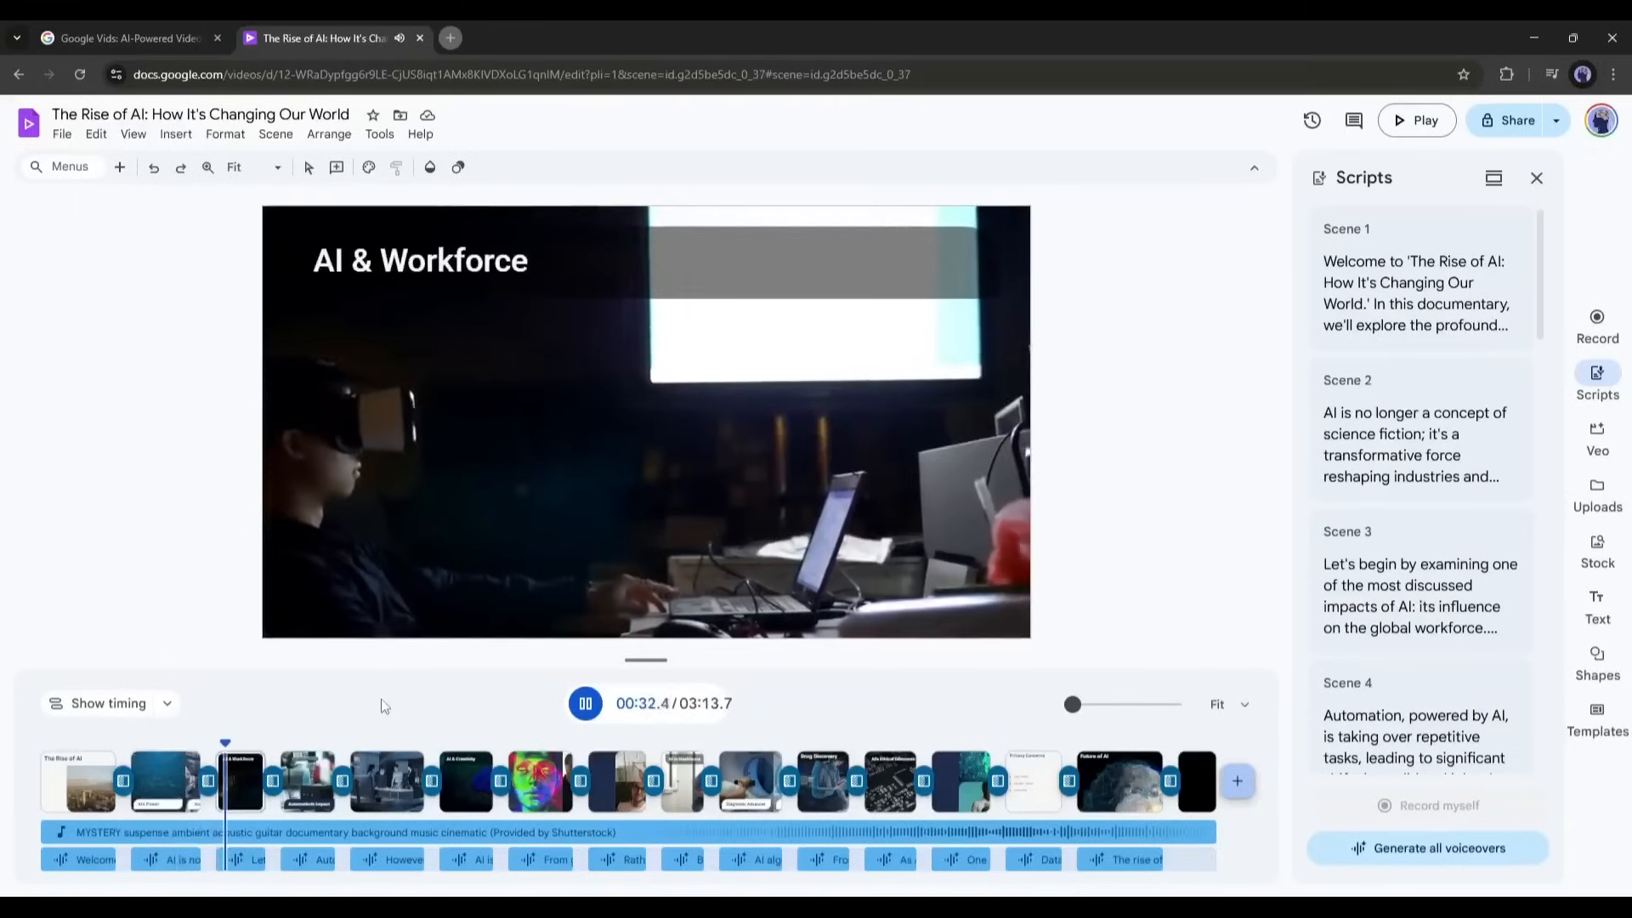
Step: Pause the documentary preview on the colourful-face scene to open the Veo clip generator
click(821, 780)
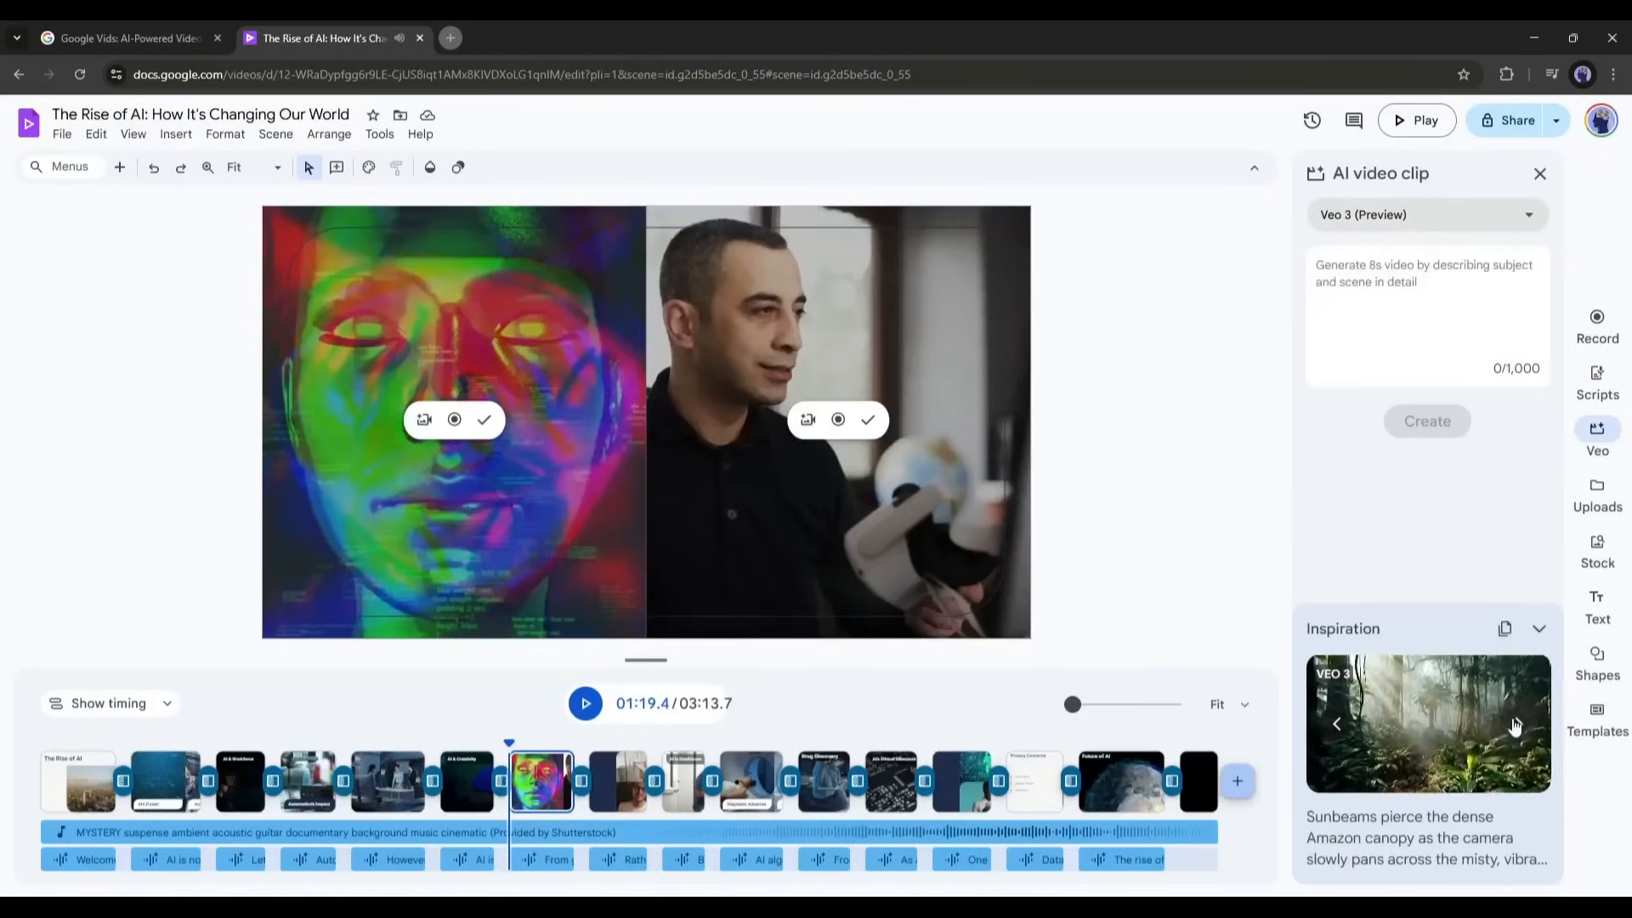
Step: Close the Veo clip panel and return to 'The Rise of AI' city-skyline scene
click(78, 780)
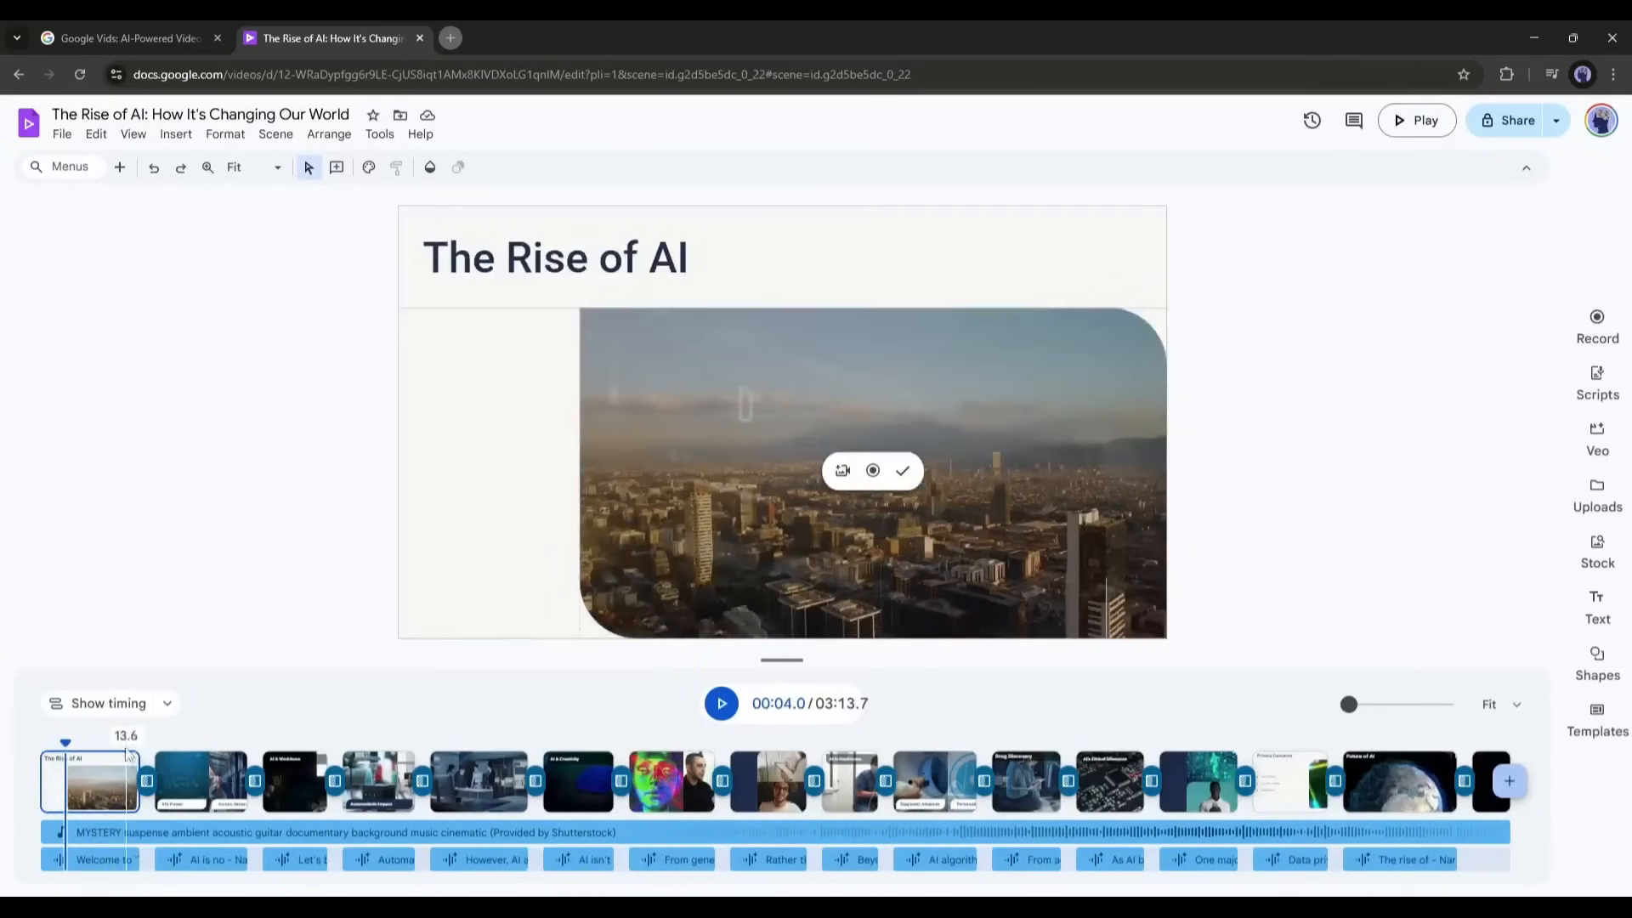
Step: Show Scene 1's narration script, then switch to the Gemini scene-breakdown browser tab
click(1596, 382)
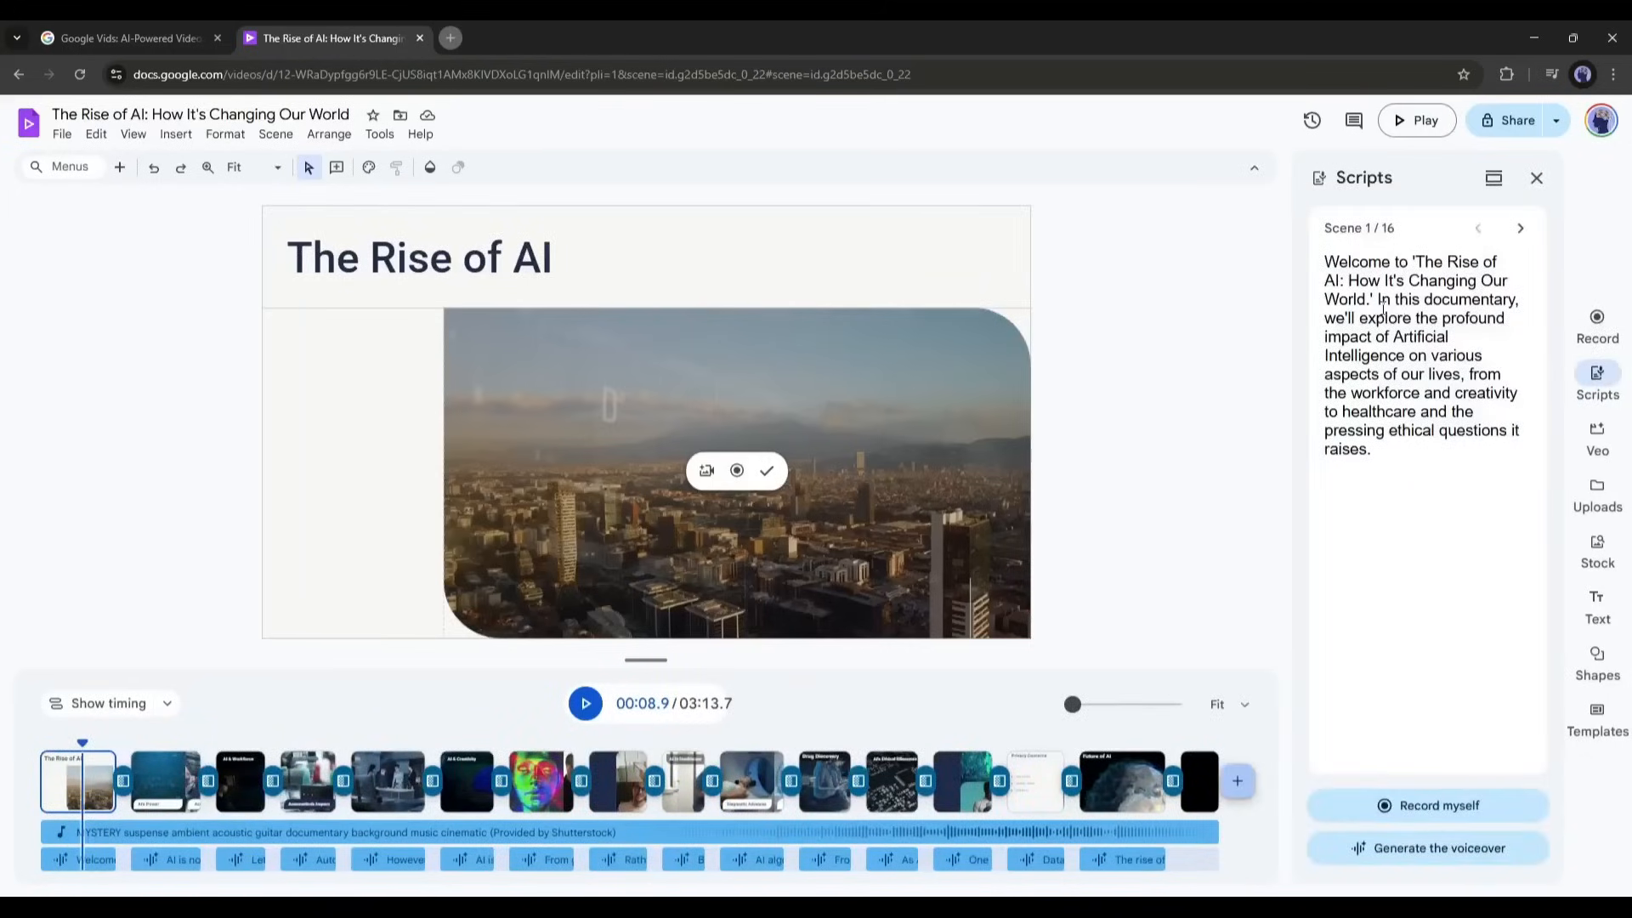
click(534, 37)
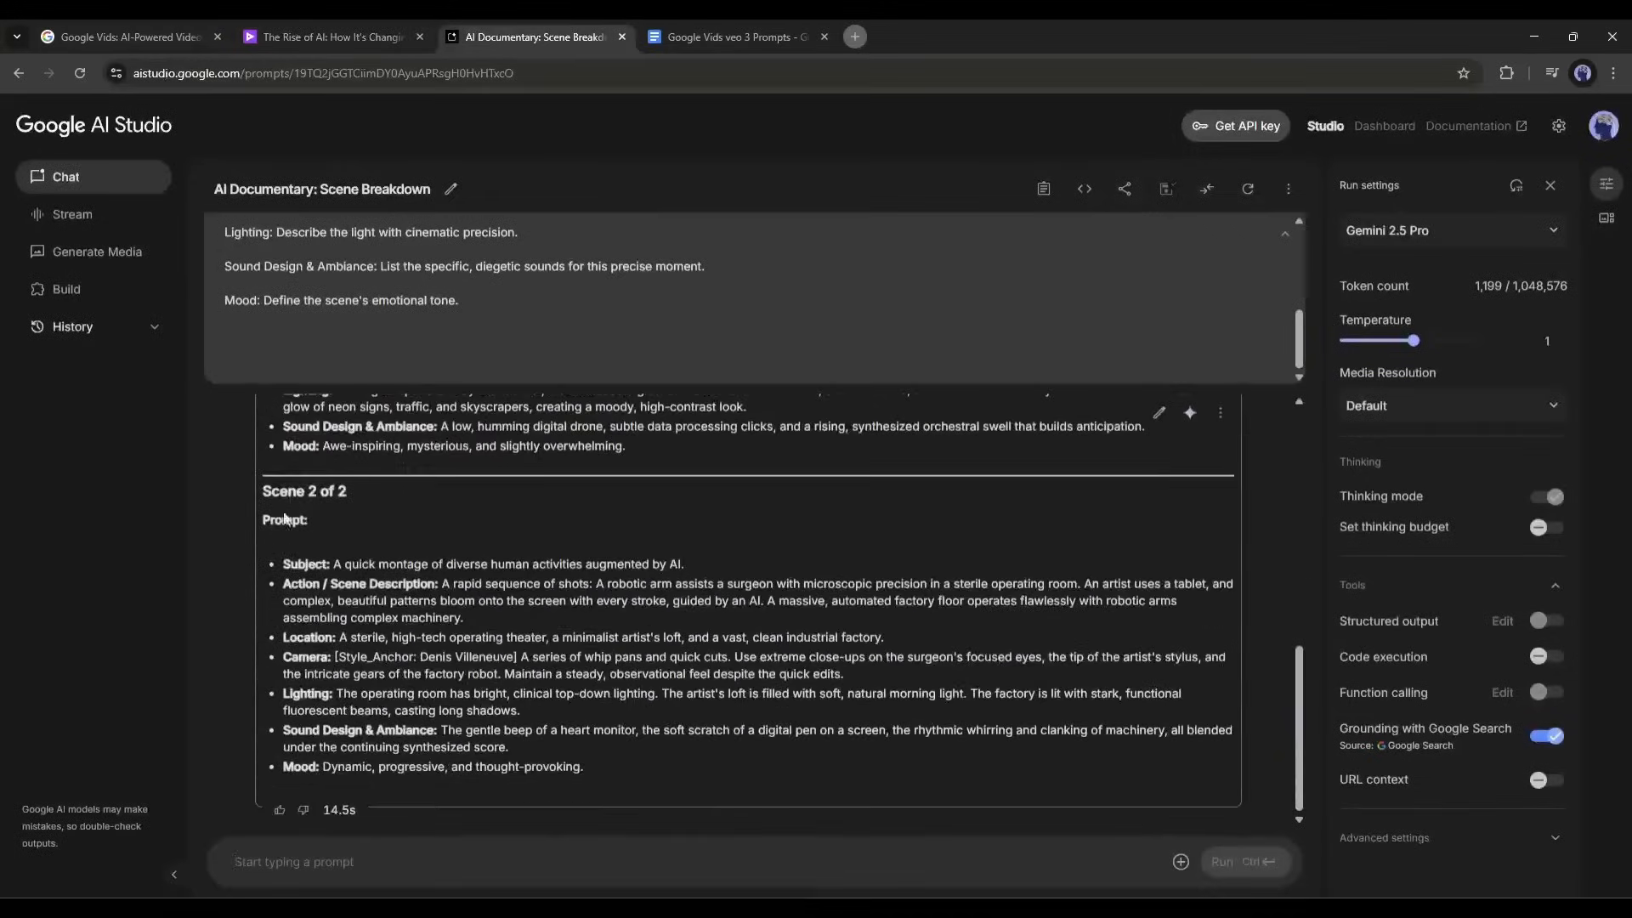
click(330, 37)
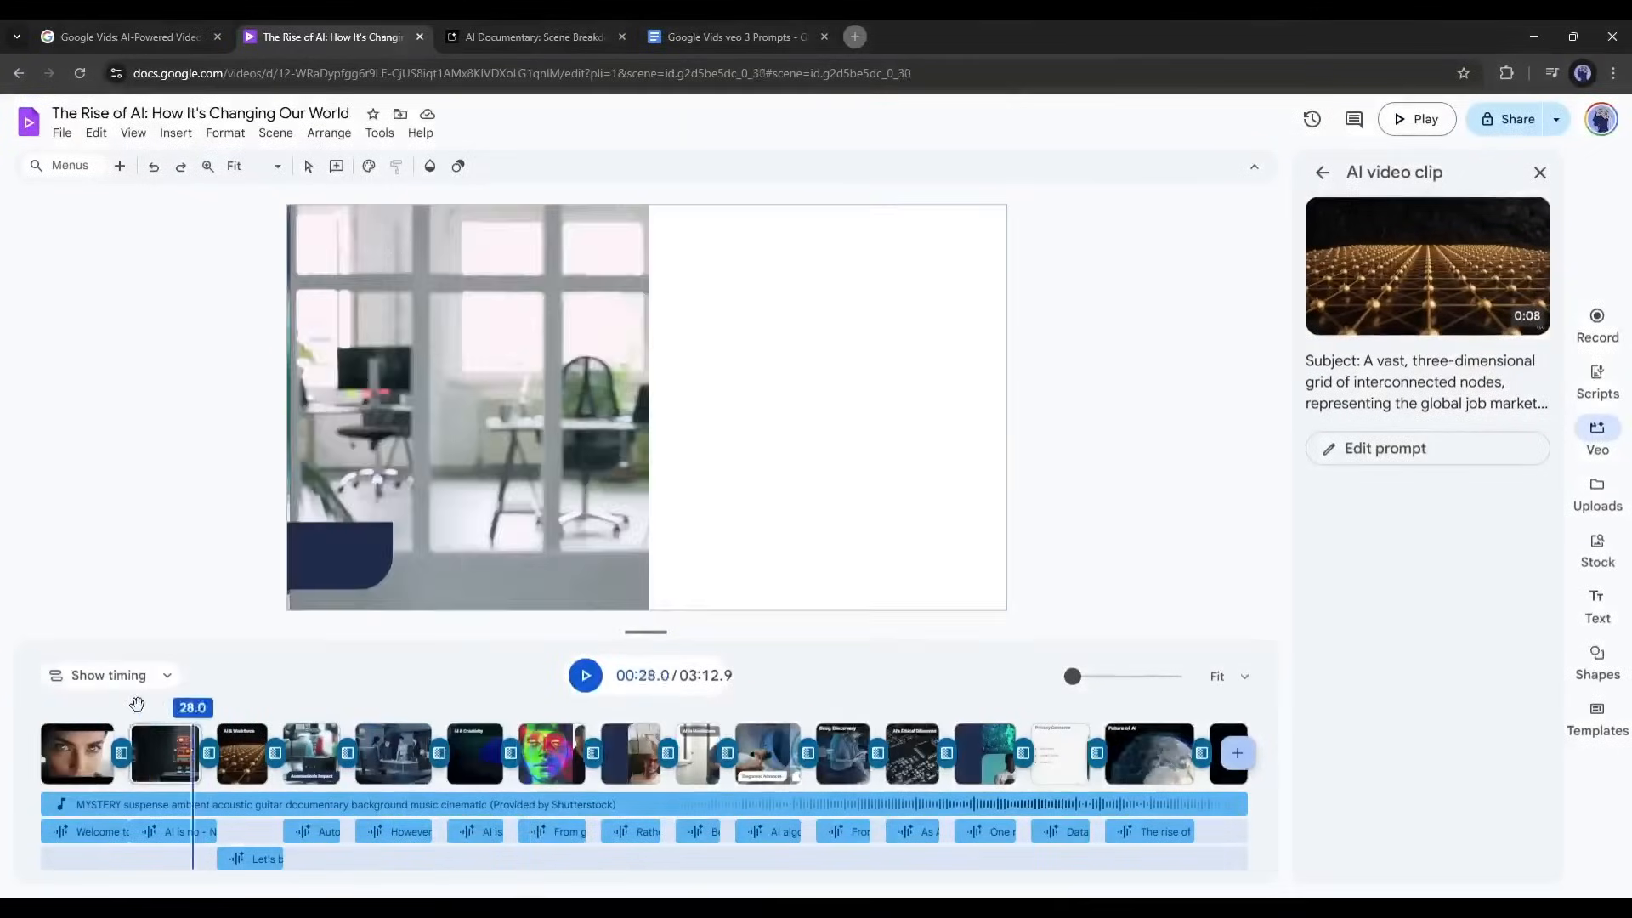